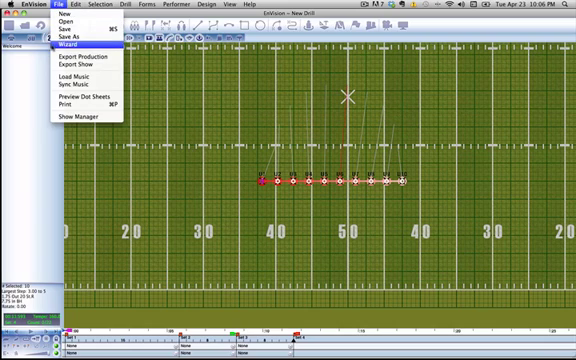
# Load the MP3 music file into the drill production via File > Load Music.
pyautogui.click(76, 72)
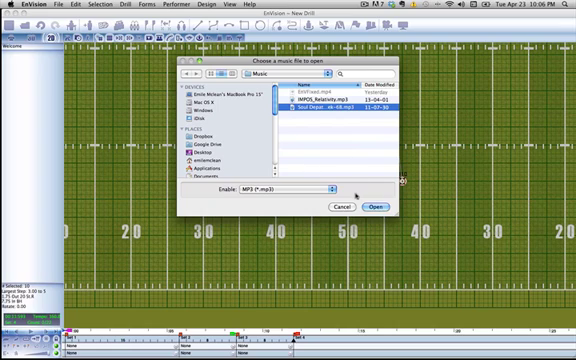
pyautogui.click(380, 204)
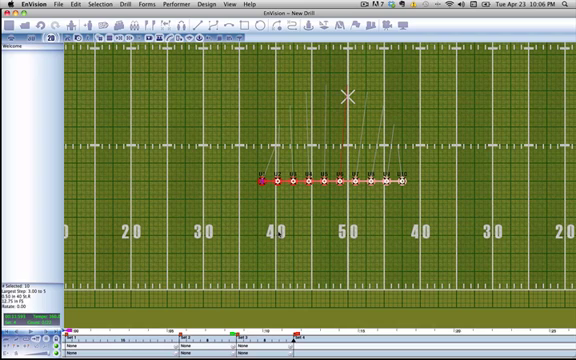
pyautogui.click(24, 6)
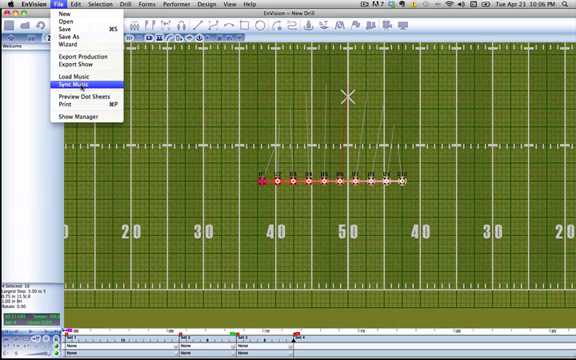
pyautogui.click(60, 88)
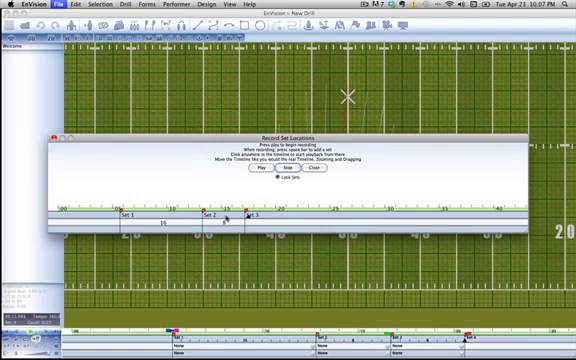
# Play the music to record each drill set's location, then finish recording.
pyautogui.click(256, 170)
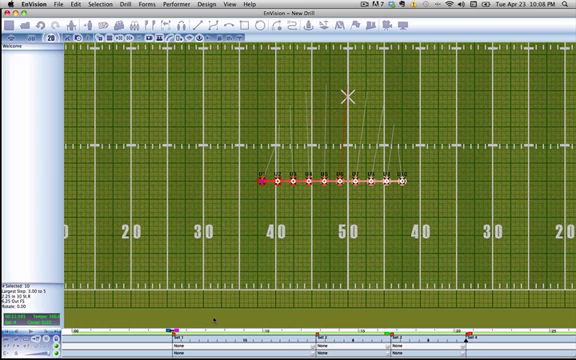
pyautogui.click(48, 4)
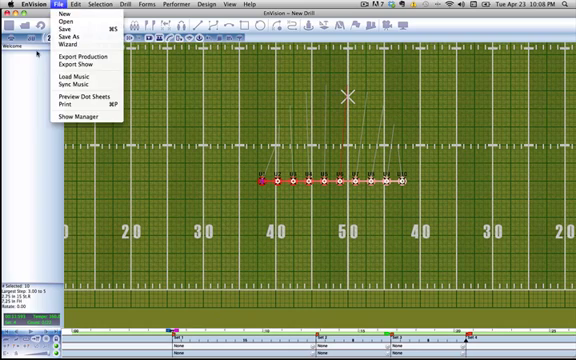